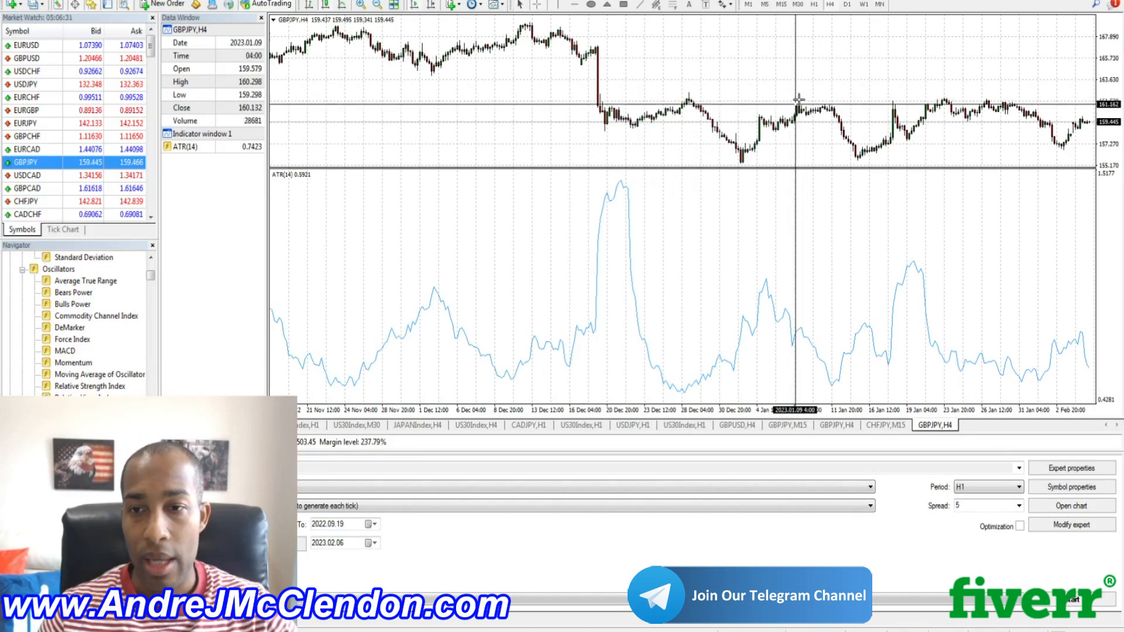
mouse_move(629, 224)
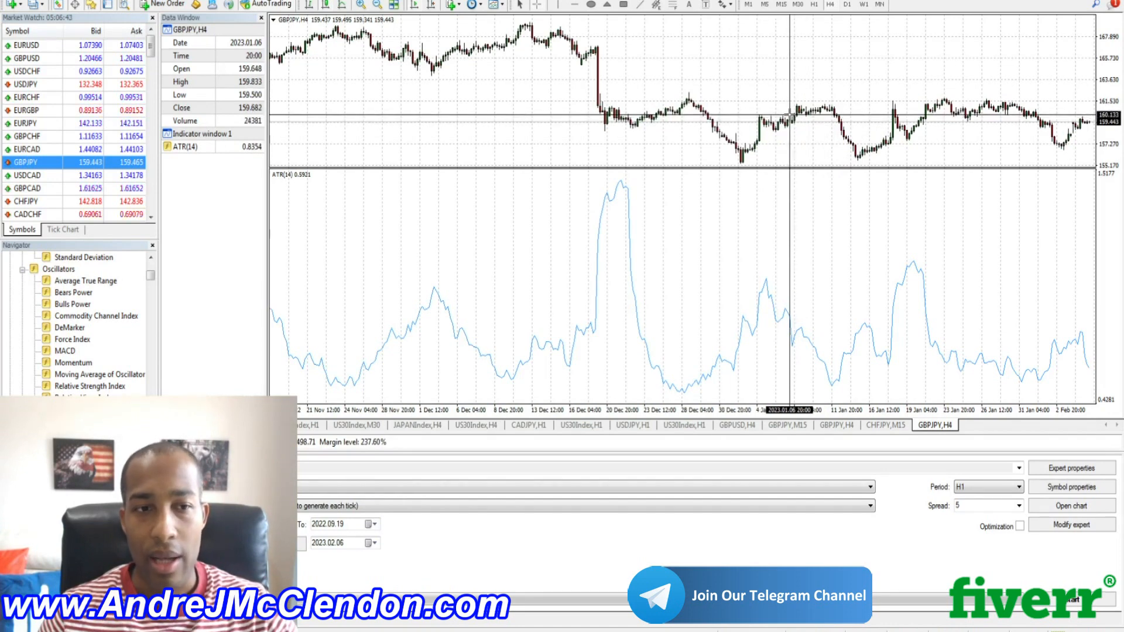
mouse_move(820, 111)
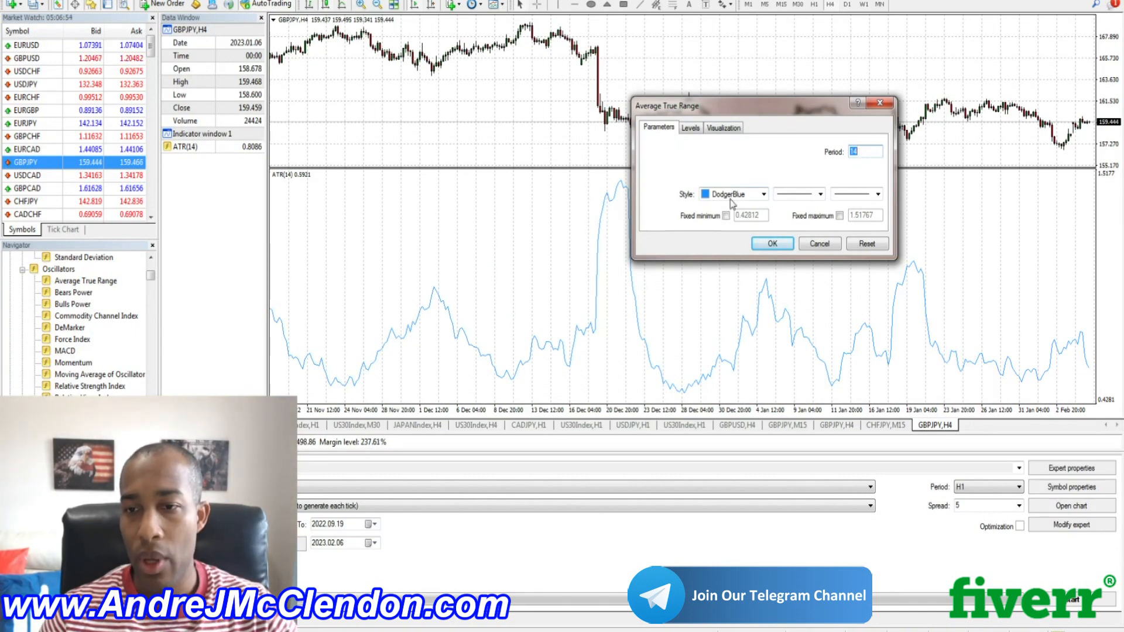
- Set the Average True Range period to 7 and confirm the indicator properties
text(7)
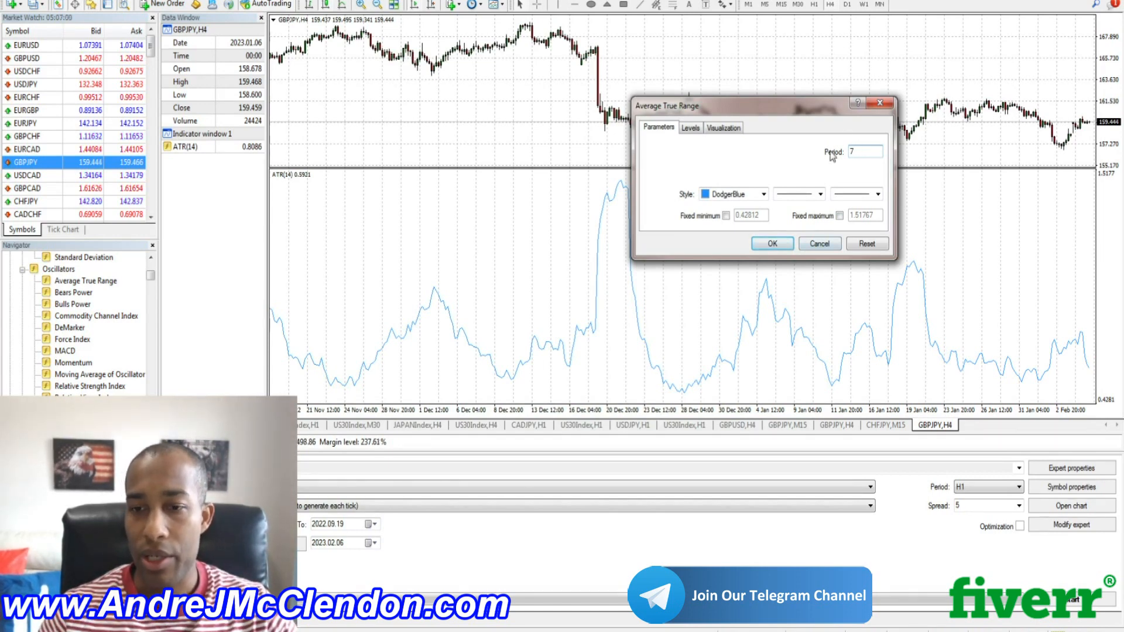
click(771, 243)
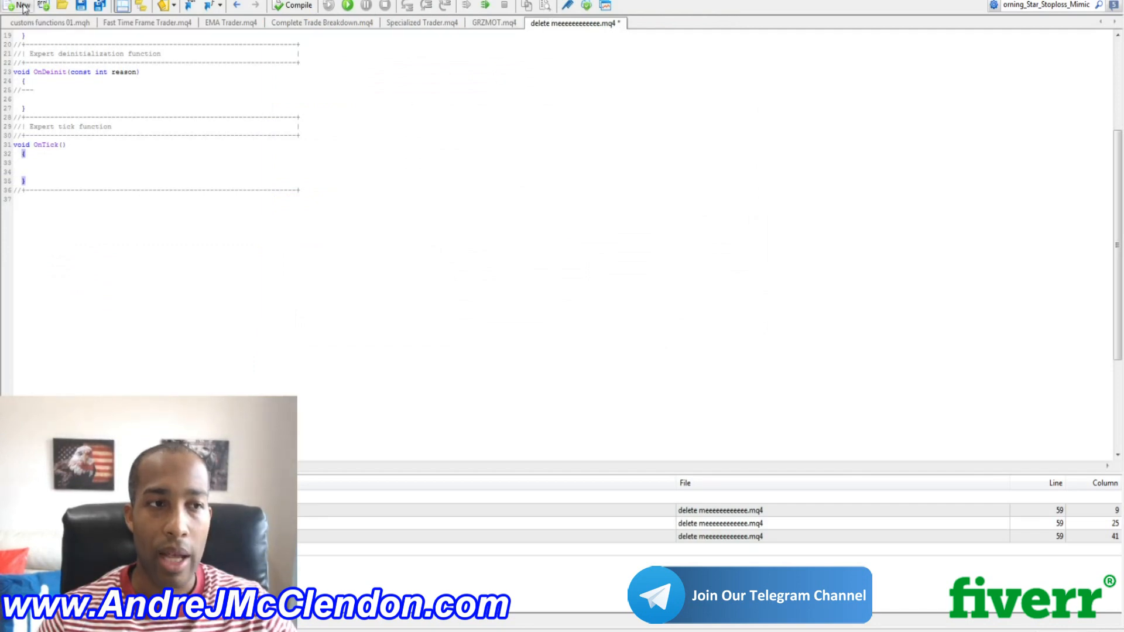
- Create a new Expert Advisor from the wizard template named 'Experts\ATR Alert'
click(20, 6)
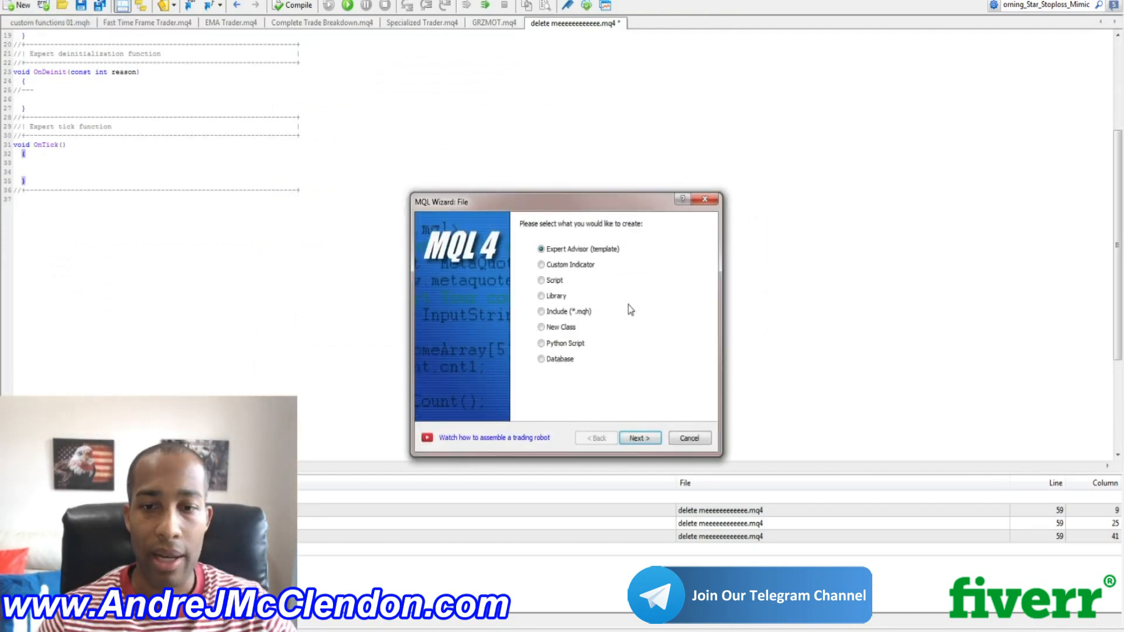
click(637, 438)
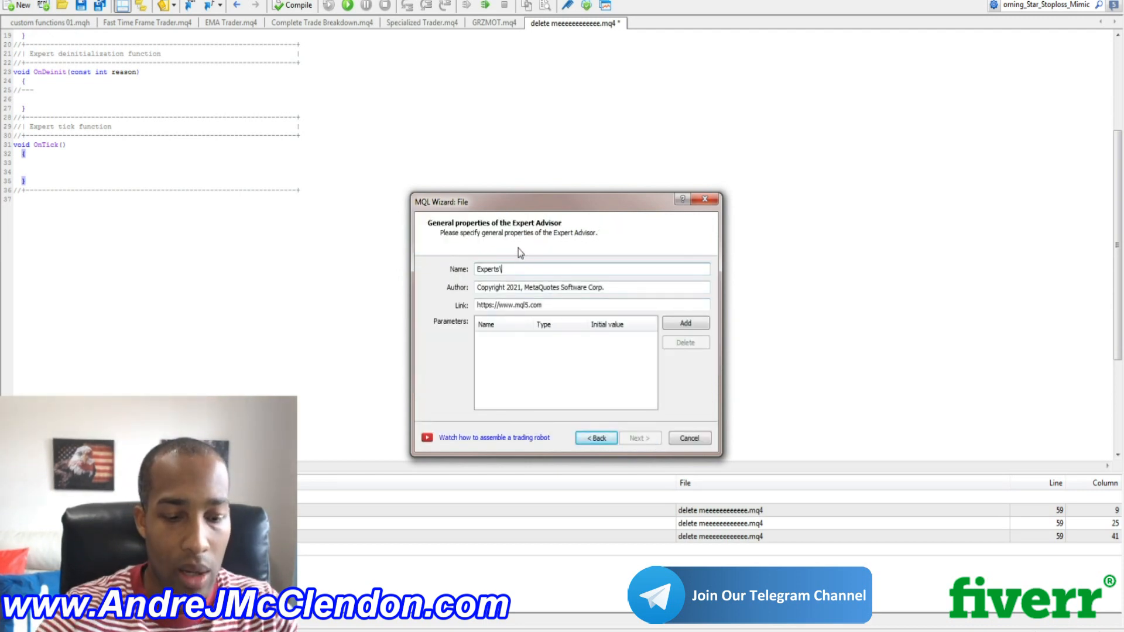
text(ATR)
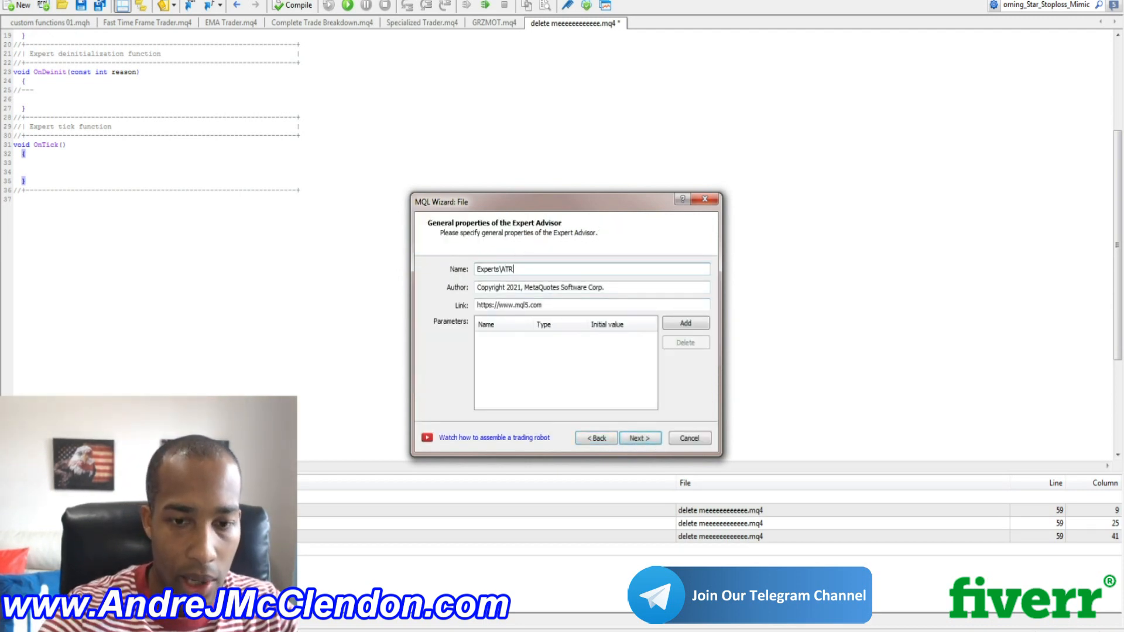
text(ALert)
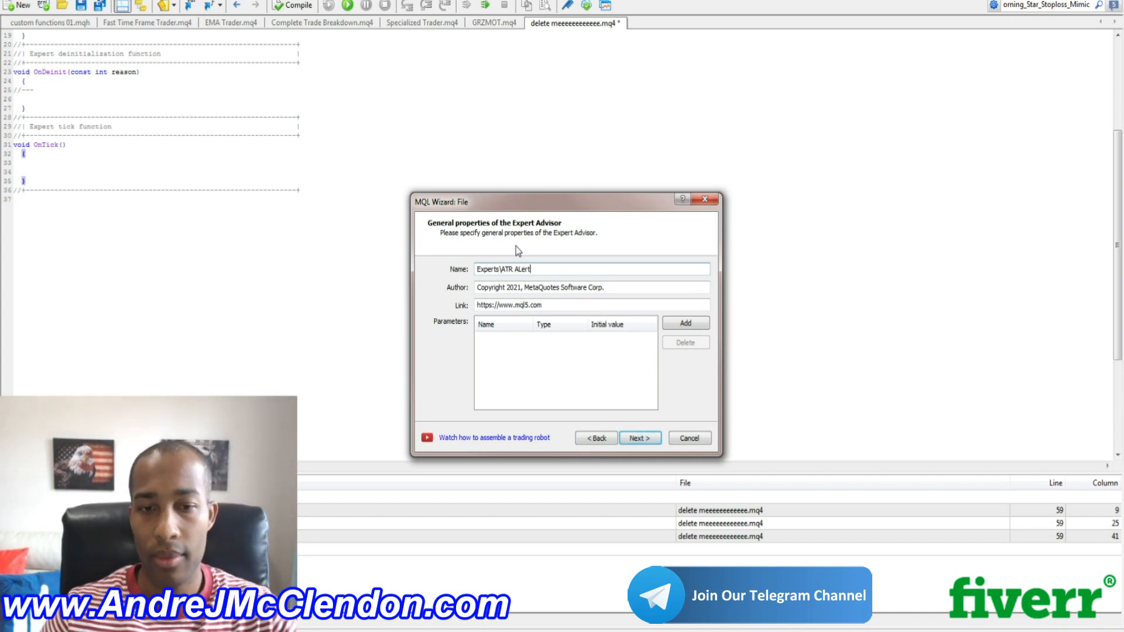
key(Backspace)
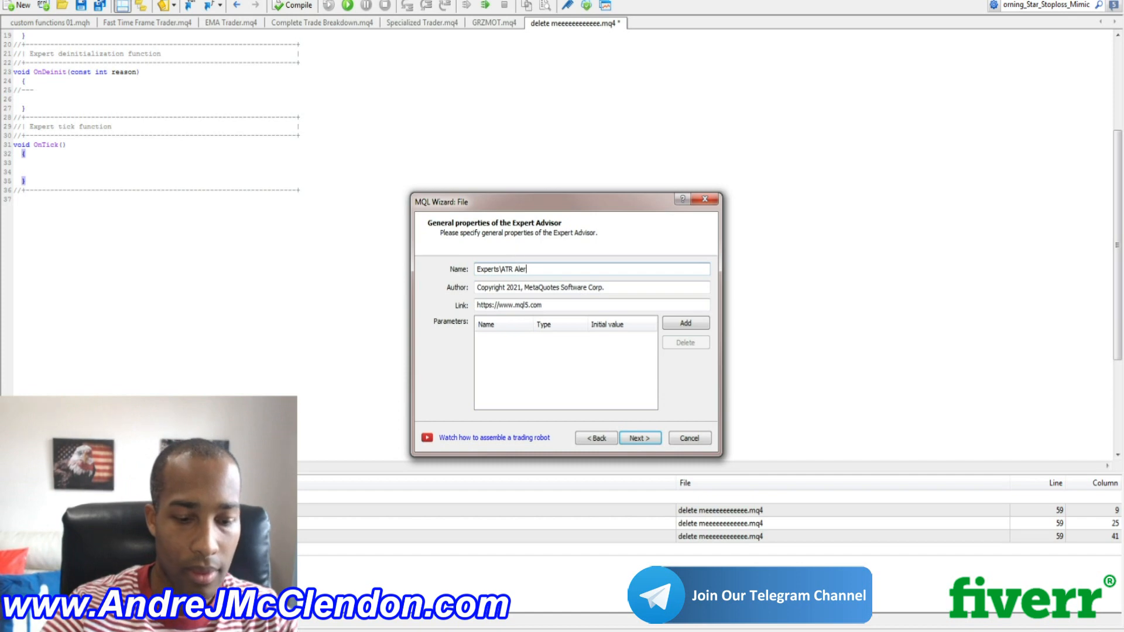
click(637, 438)
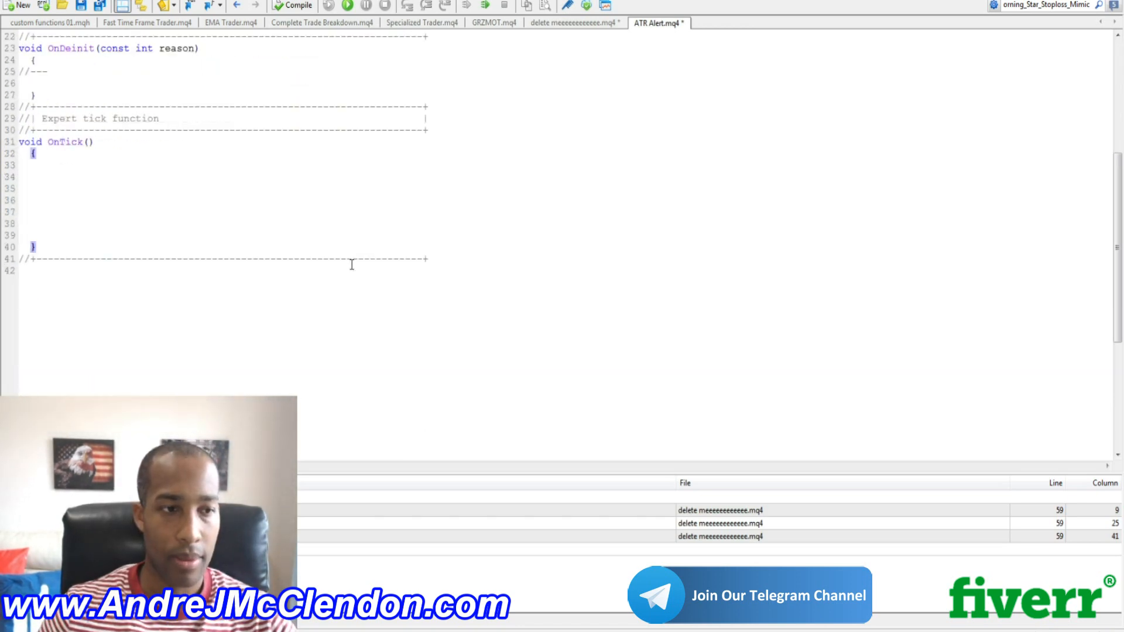
- Declare double ATR_Fast = iATR(NULL,0,3,0) in OnTick and review its type and parameters
scroll(down, 3)
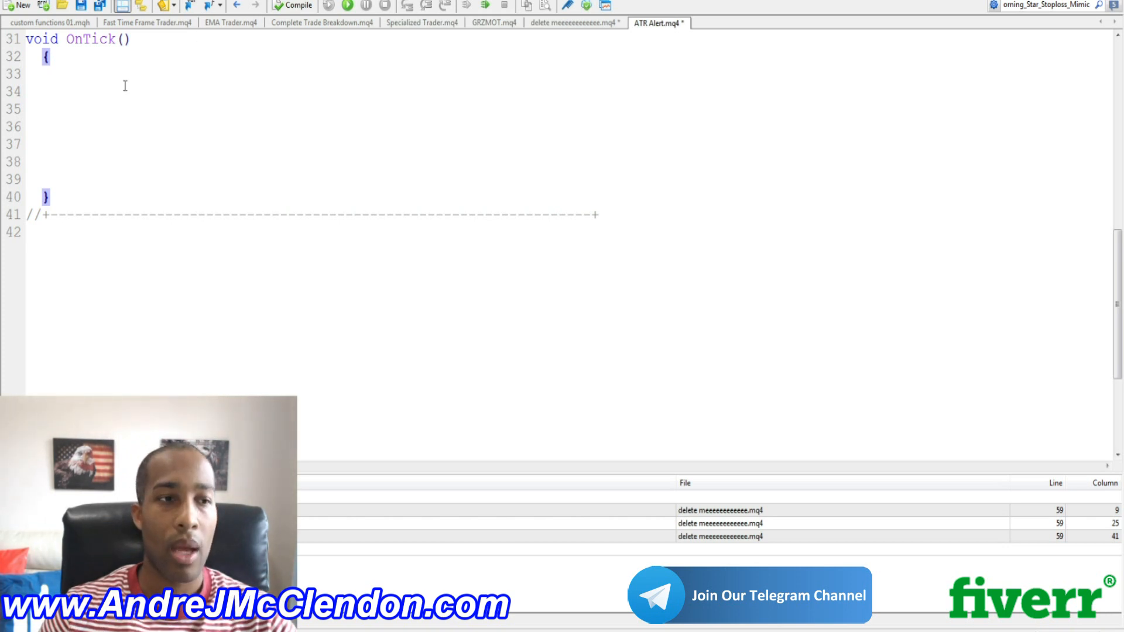
text(double ATR_Fast    = iATR(NULL,0,3,0);)
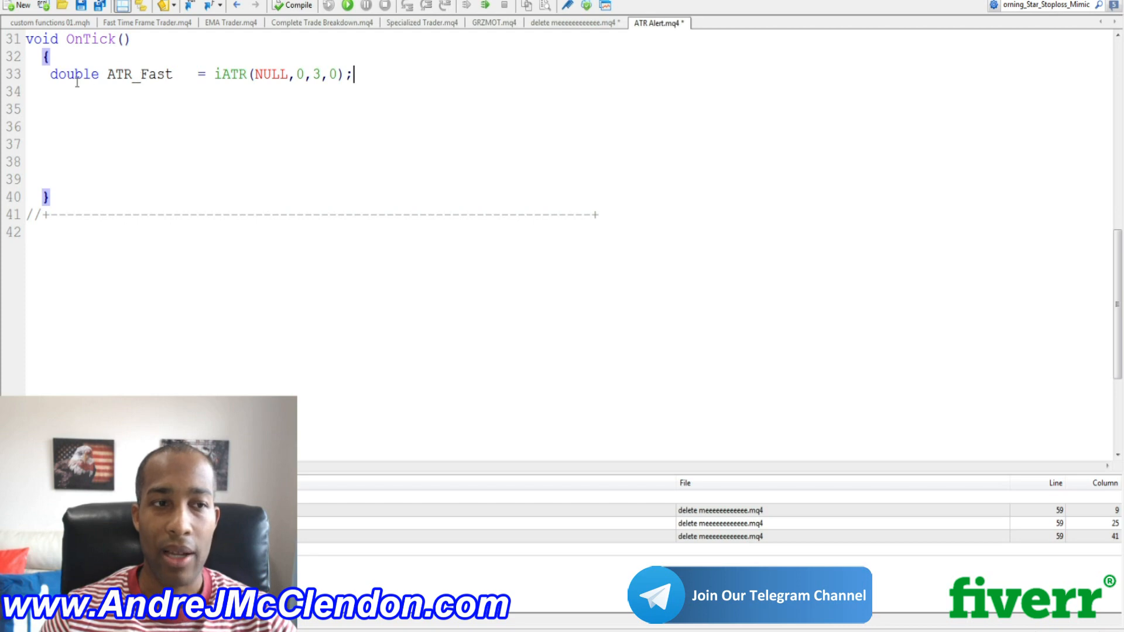
double_click(74, 73)
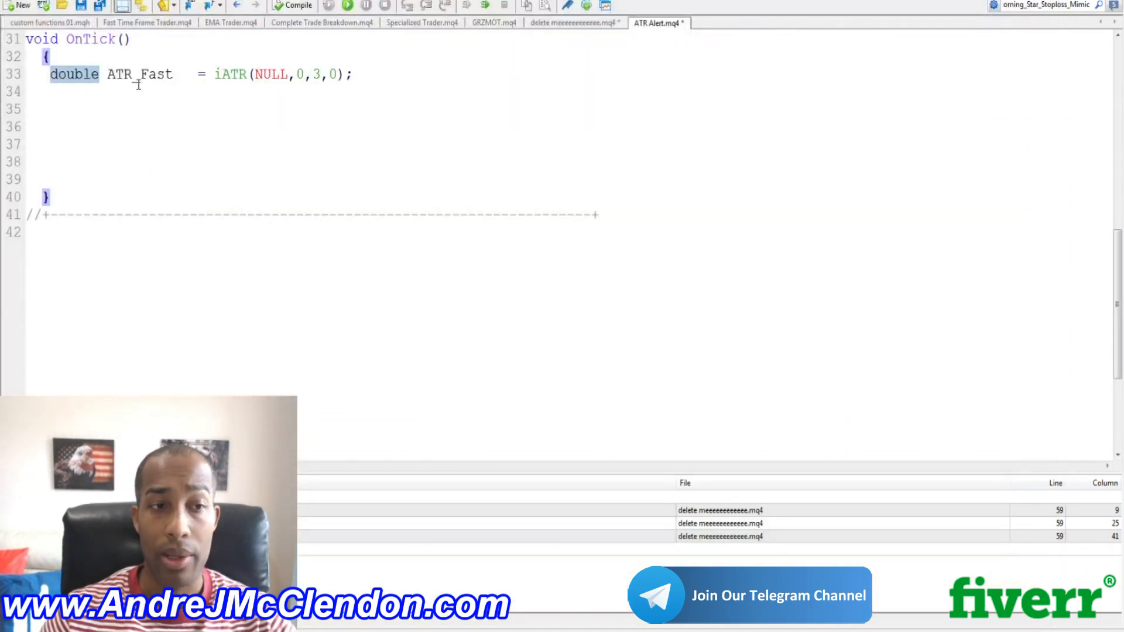
double_click(139, 74)
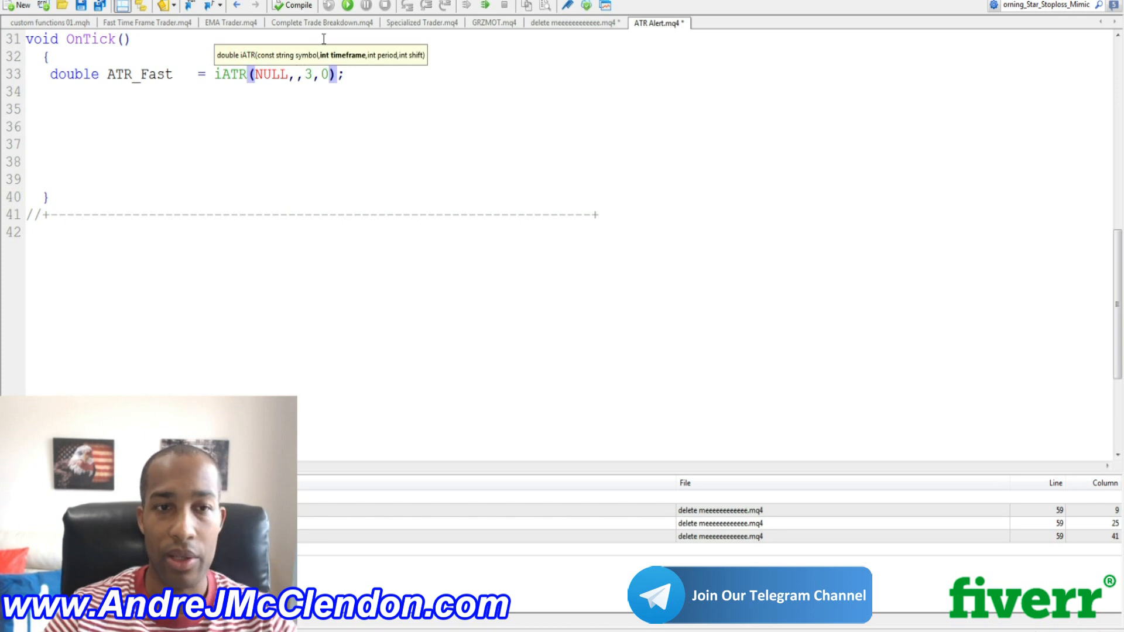
text(0)
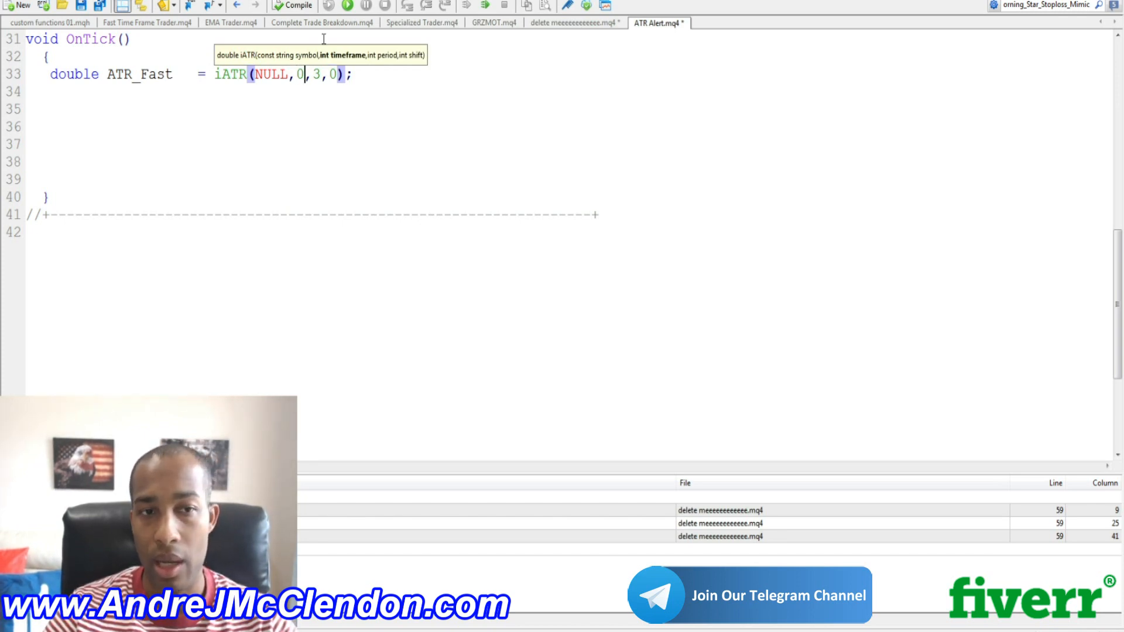
click(311, 75)
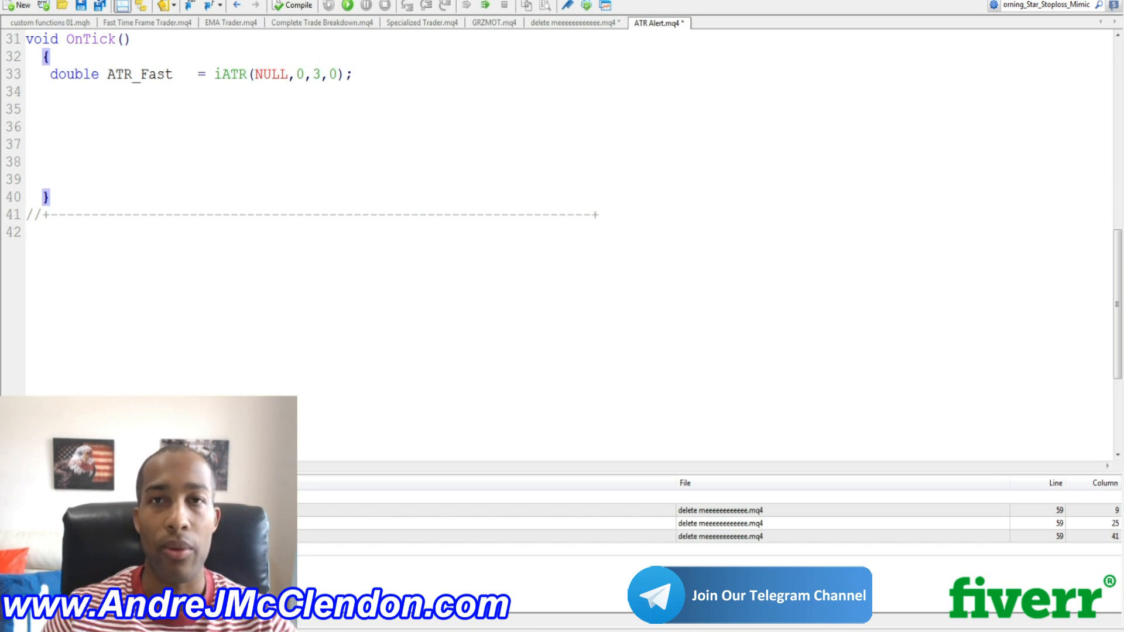
click(352, 74)
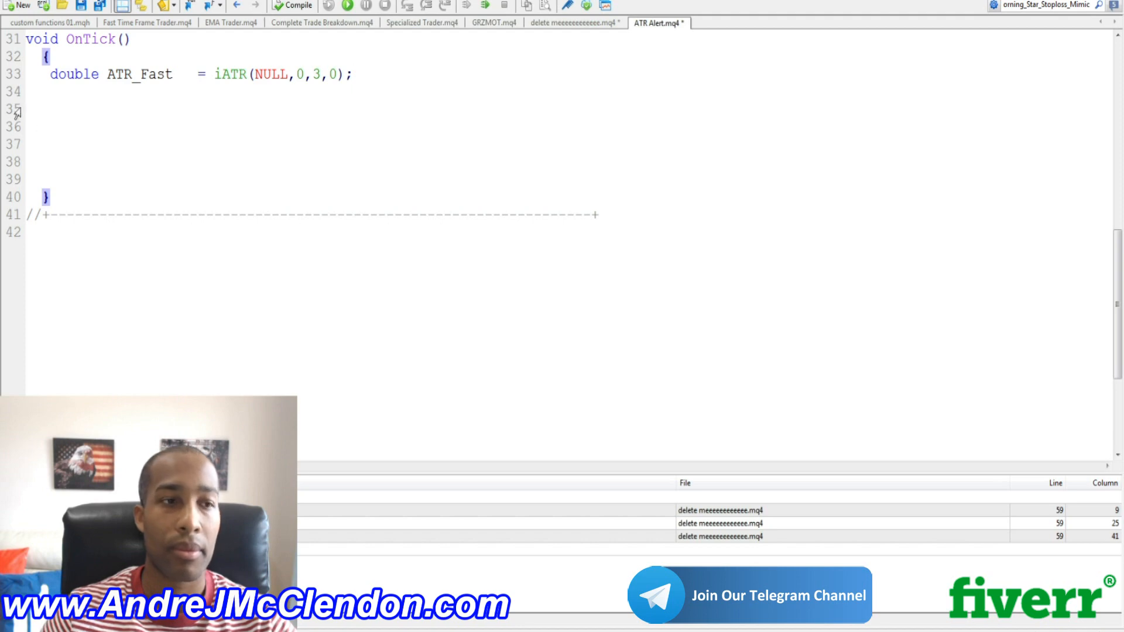
- Declare double ATR_Slow = iATR(NULL,0,14,0) as the 14-period ATR
text(double ATR_Slow    = iATR(NULL,0,14,0);)
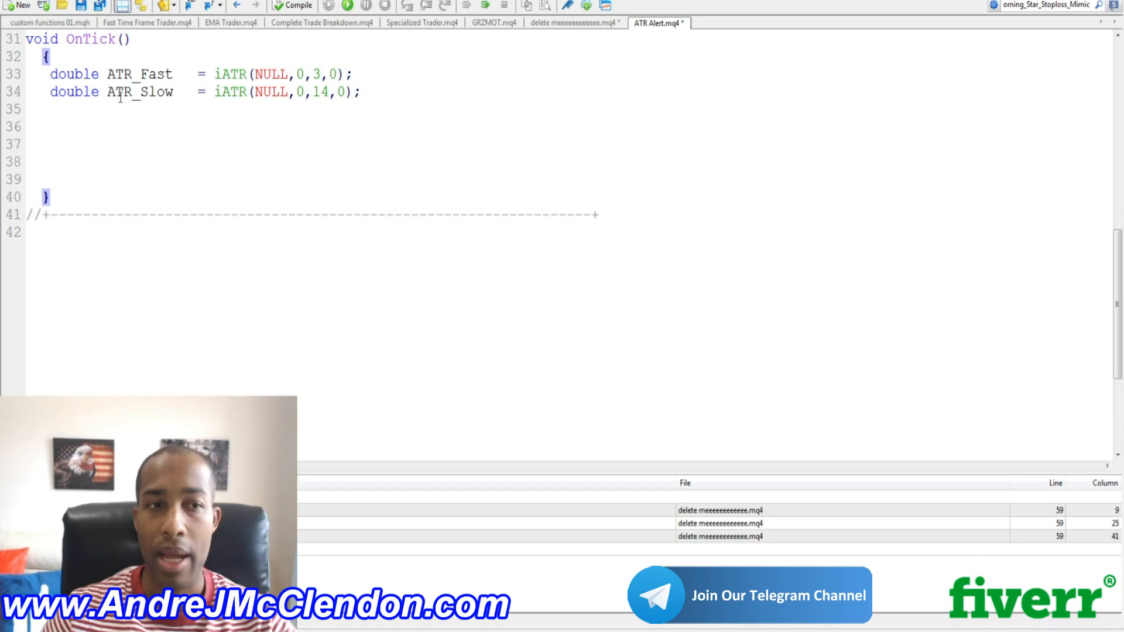
double_click(320, 91)
text(bool ATR_Alert    =  (ATR_Fast/2)>ATR_Slow;)
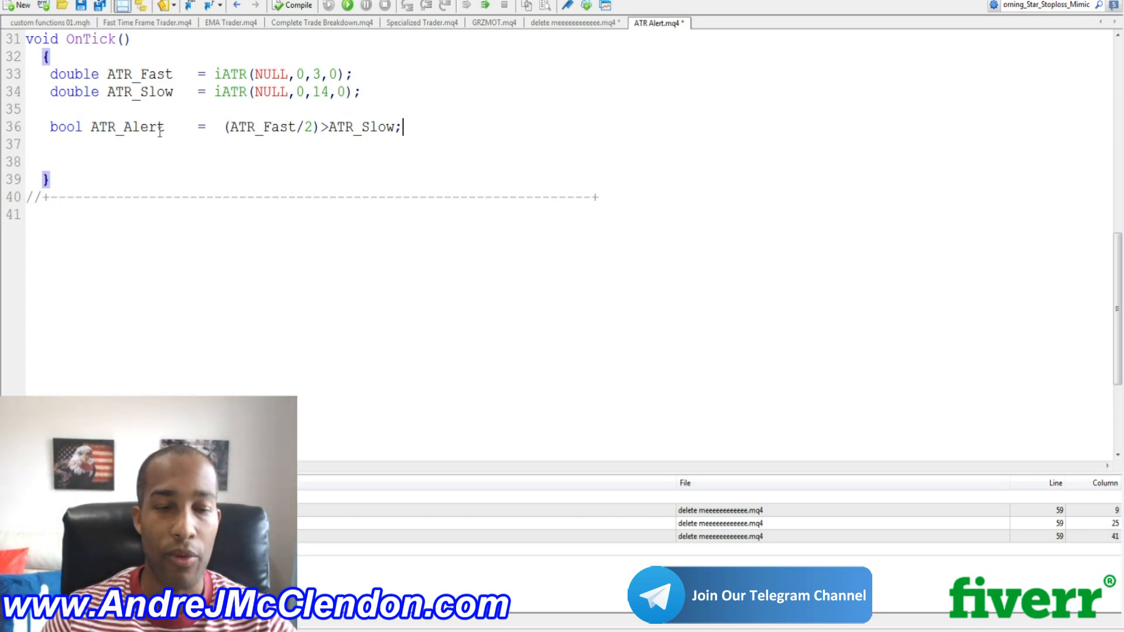
- Declare bool ATR_Alert = (ATR_Fast/2)>ATR_Slow and highlight its type, name and comparison
double_click(65, 126)
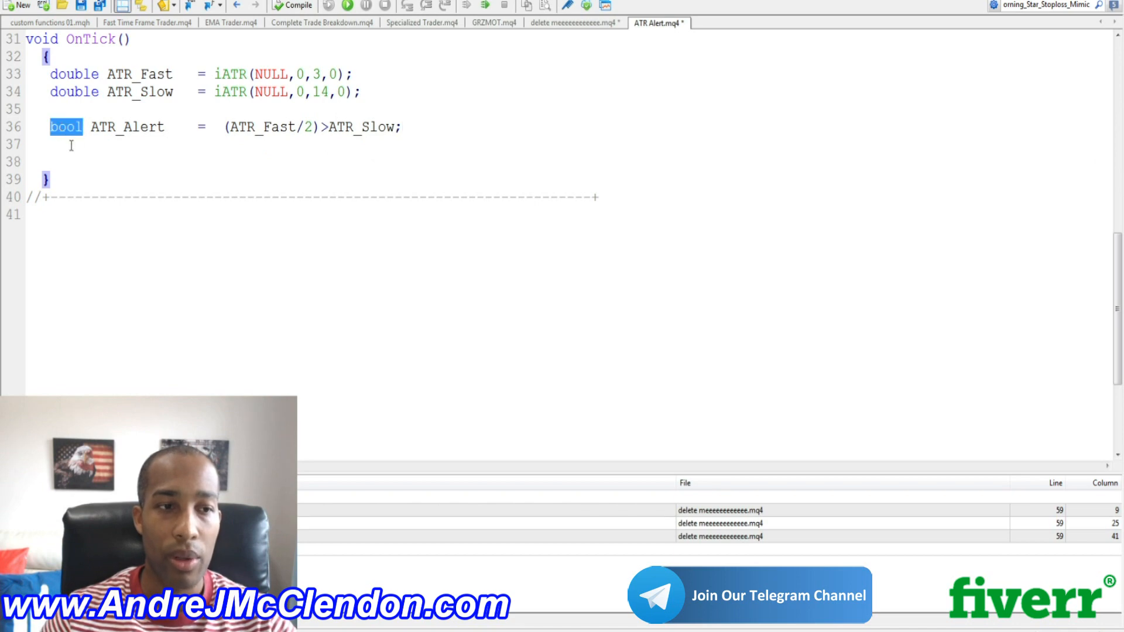
double_click(127, 127)
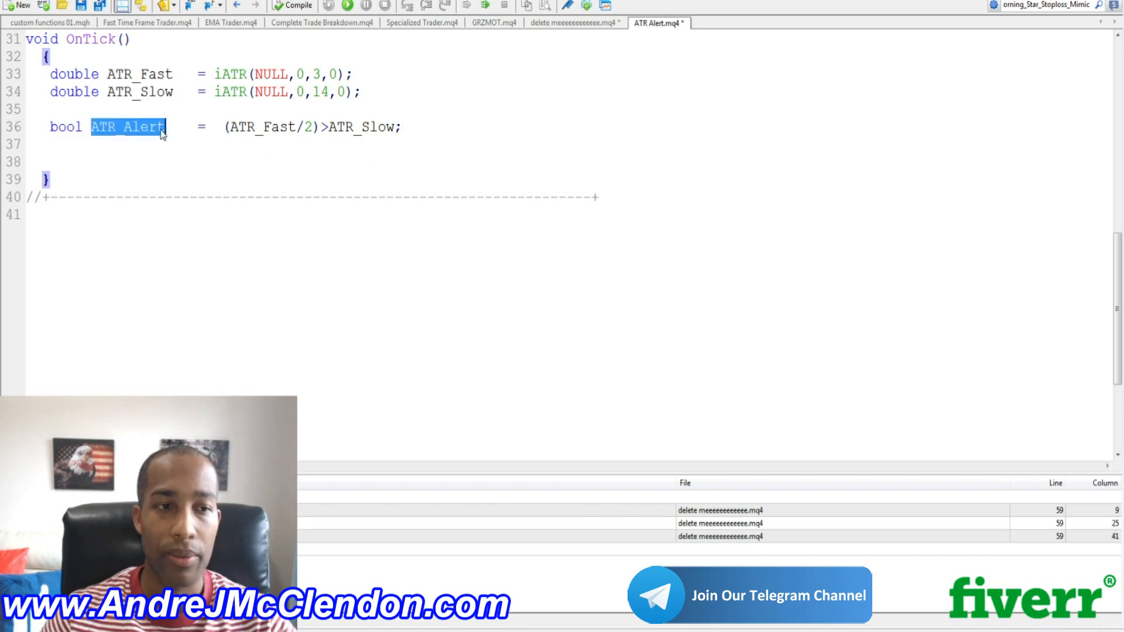
click(73, 127)
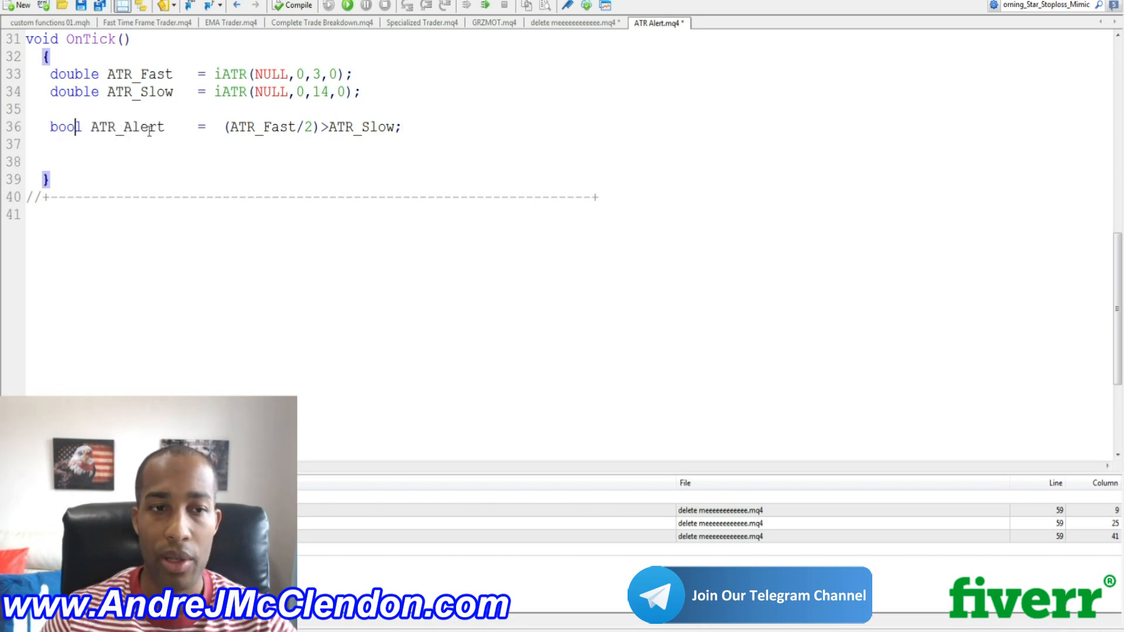
drag(222, 127, 403, 127)
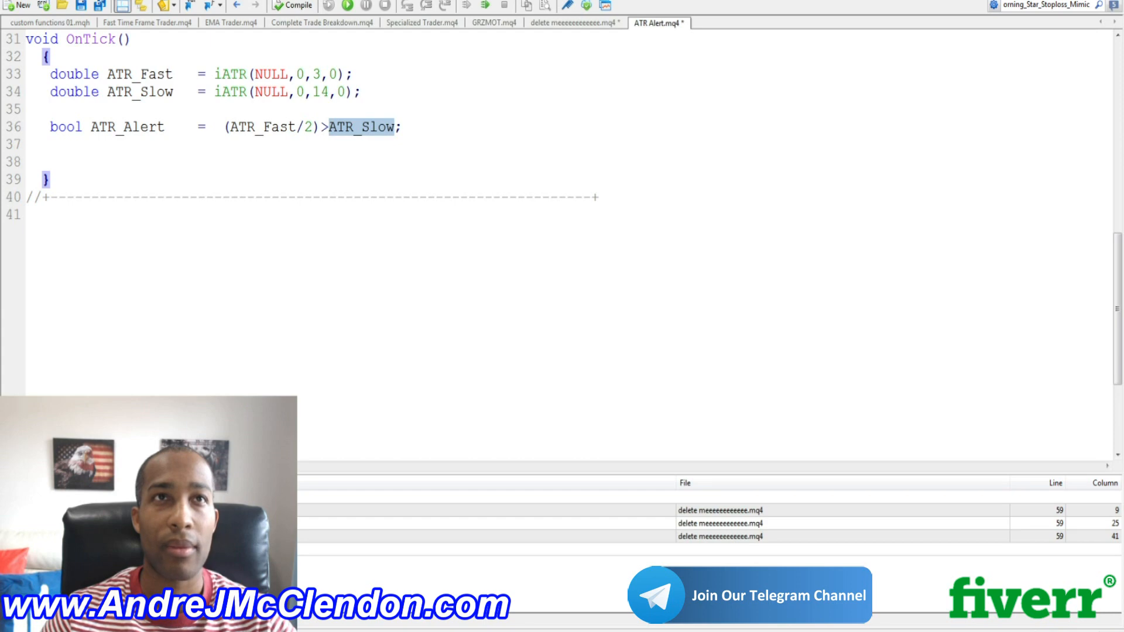
- Add the if/else: comment, print and alert 'Fast Movement in the markets' when ATR_Alert is true, else clear the comment
click(50, 145)
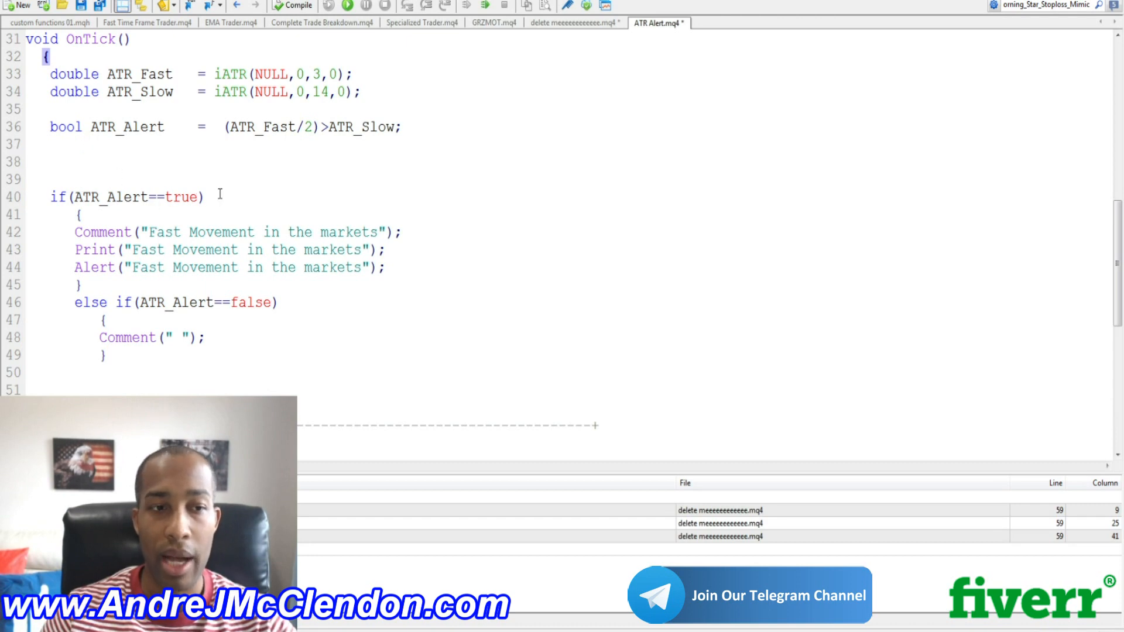
mouse_move(203, 183)
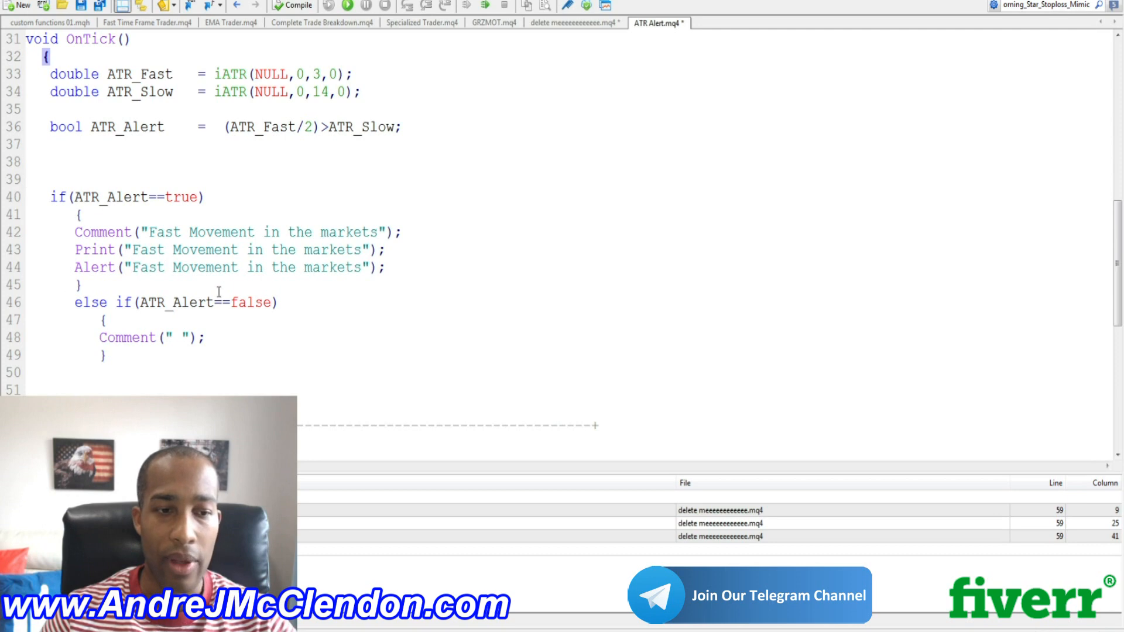
click(143, 369)
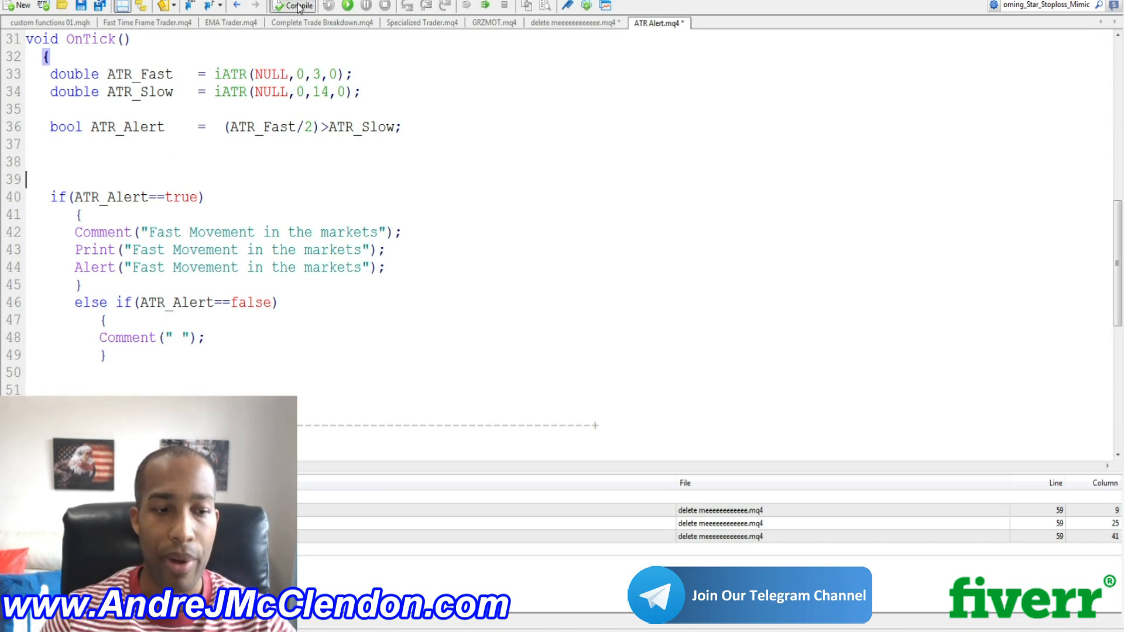
- Compile ATR Alert and load ATR Alert.ex4 in the Strategy Tester on GBPJPY H1 in visual mode
click(293, 6)
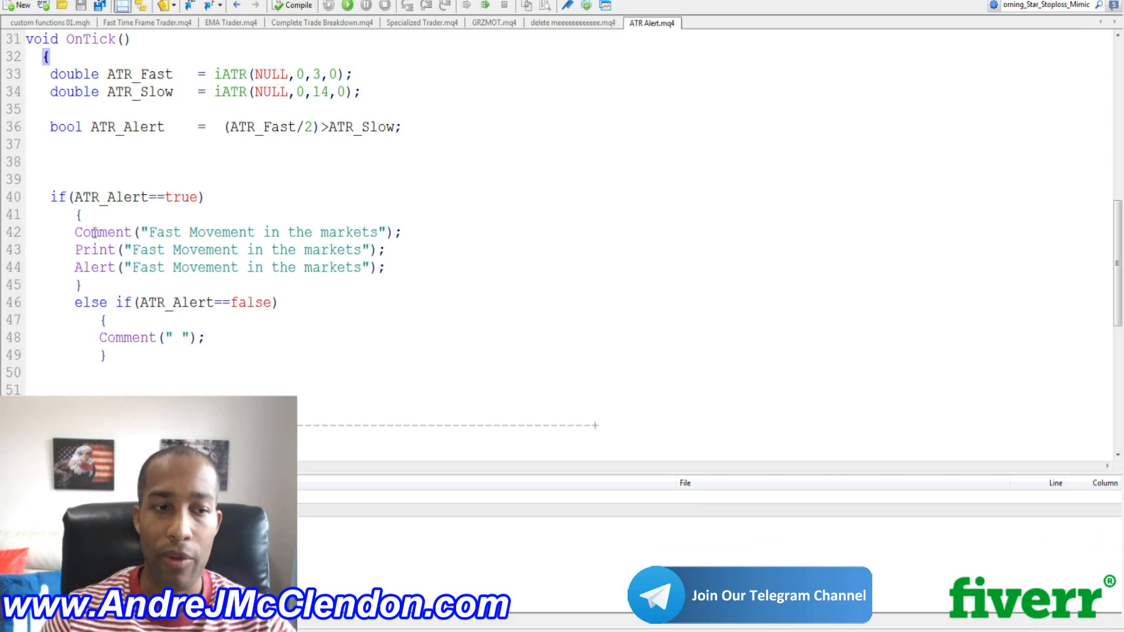
double_click(102, 232)
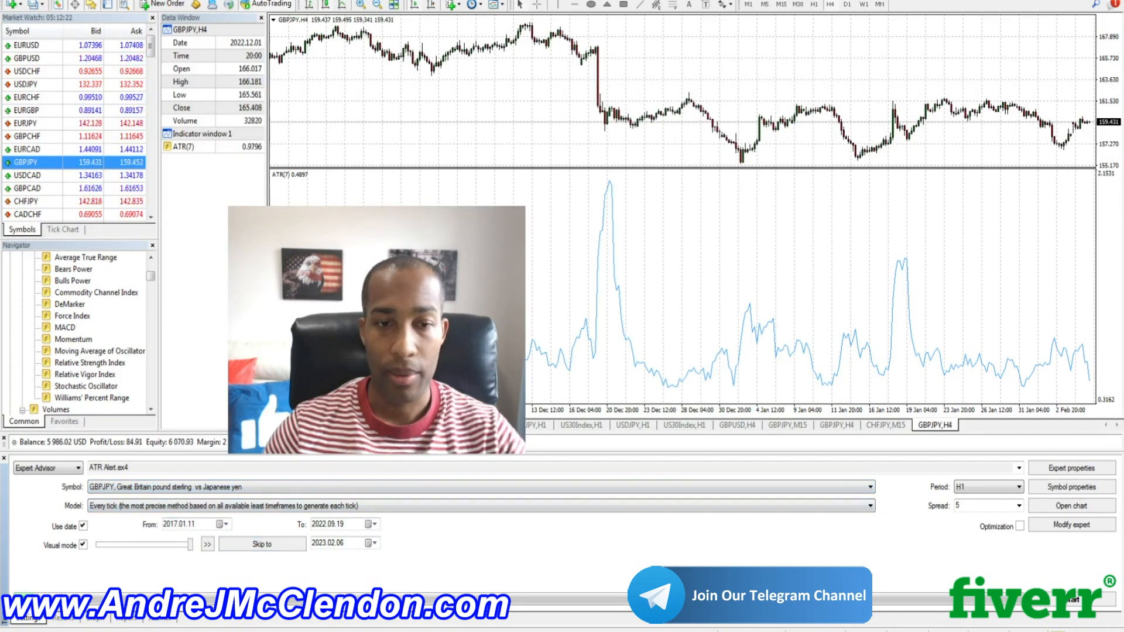
- Start the visual backtest and add an Average True Range with period 7 below the chart
click(207, 544)
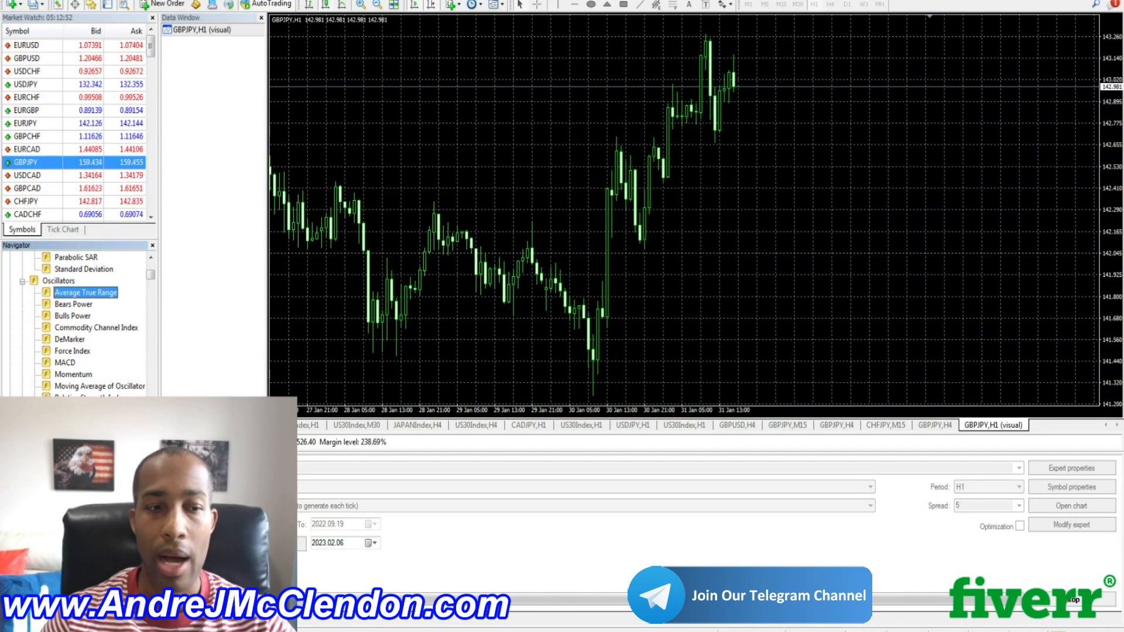
double_click(86, 293)
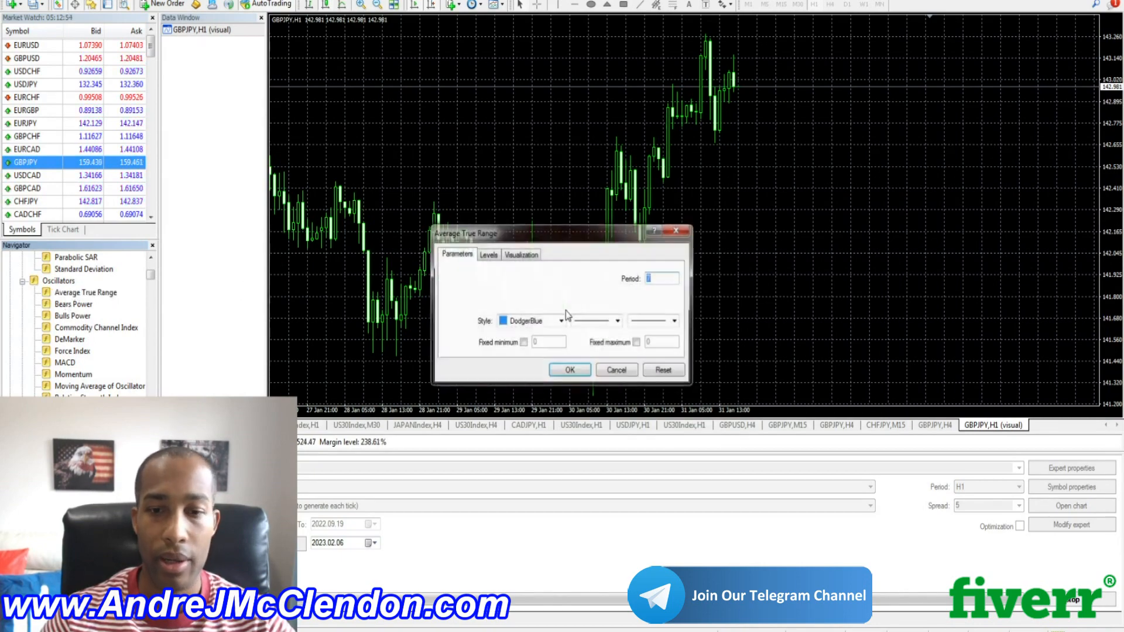
click(569, 370)
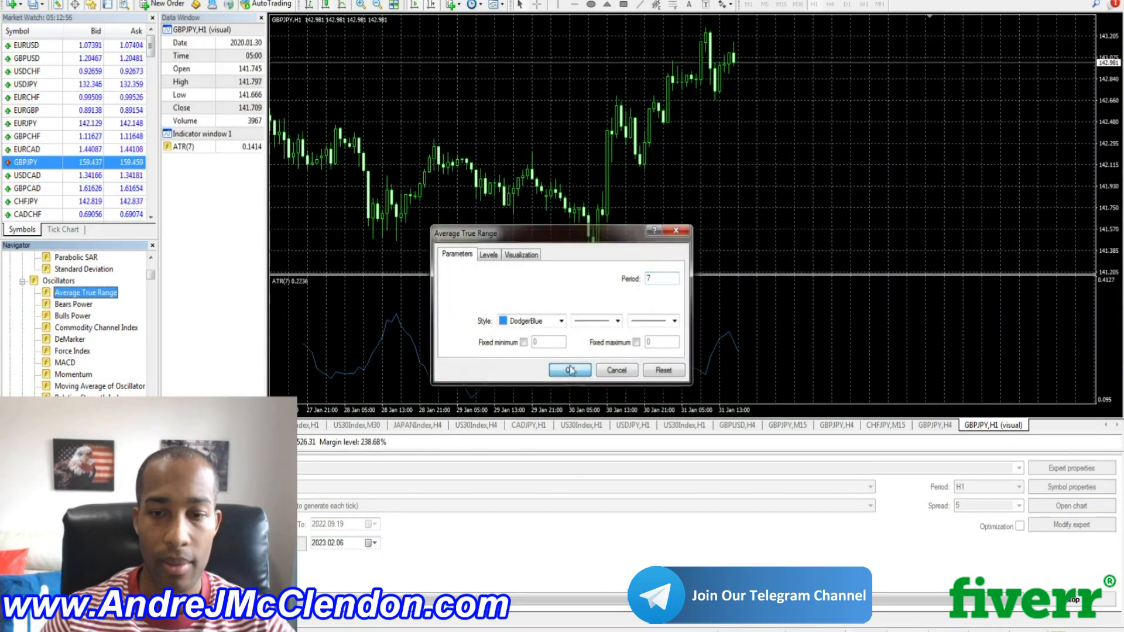
click(569, 370)
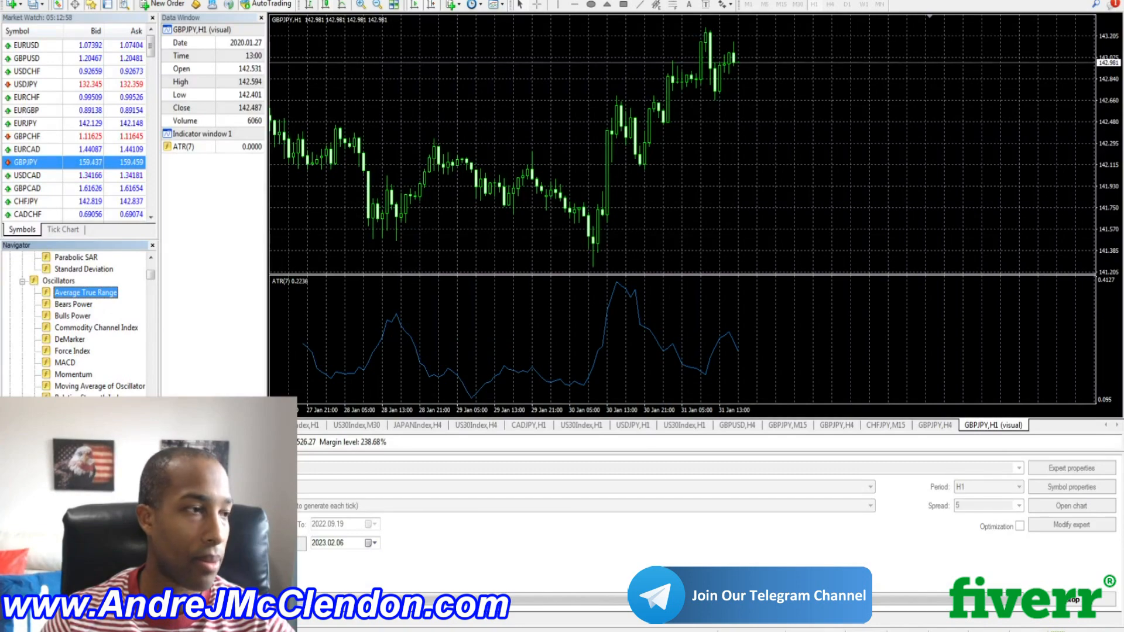
- Add a second Average True Range indicator and set its period to 14
double_click(84, 292)
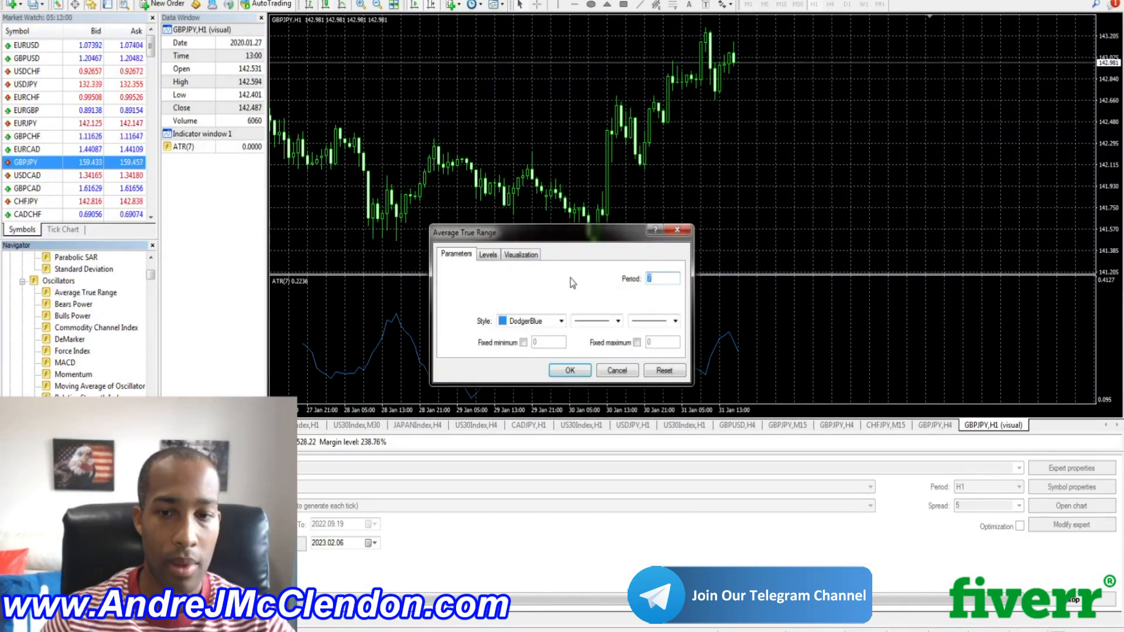
click(569, 370)
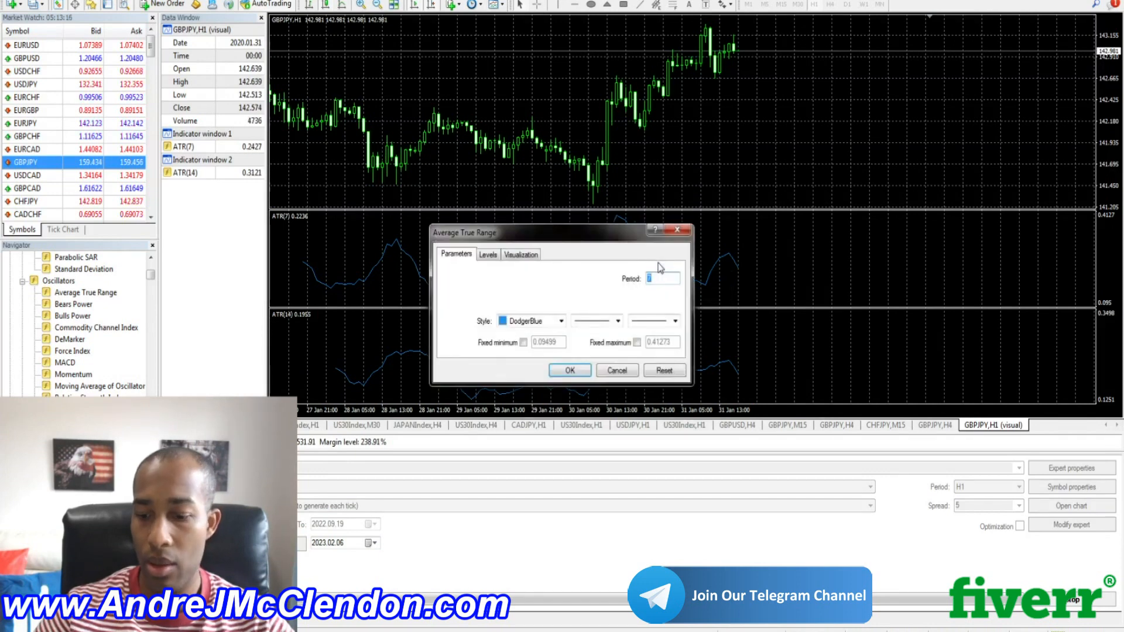
- Confirm the fast ATR at period 3 and switch the test chart to a white colour scheme
click(569, 371)
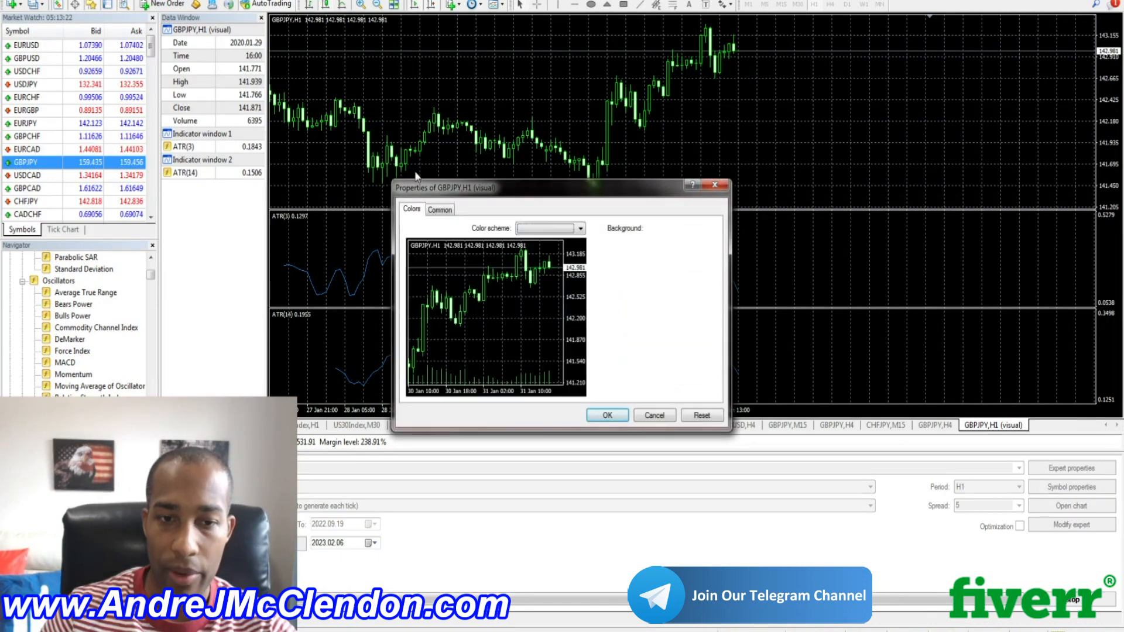
click(607, 414)
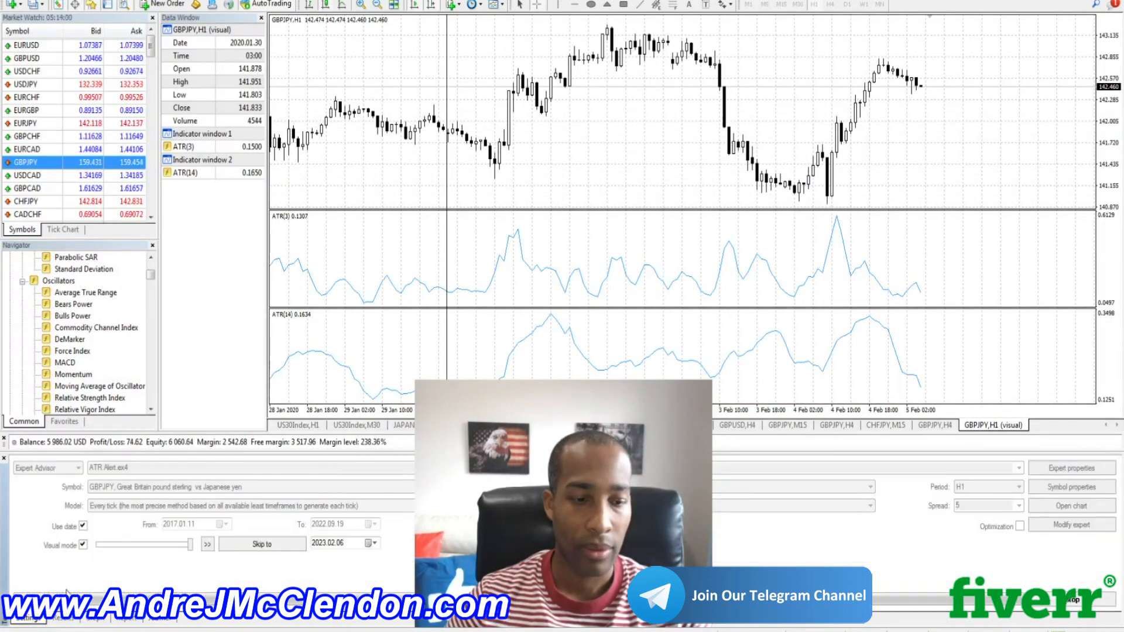
- Raise the Strategy Tester visual speed twice so the backtest reaches 12 February 2020
click(206, 544)
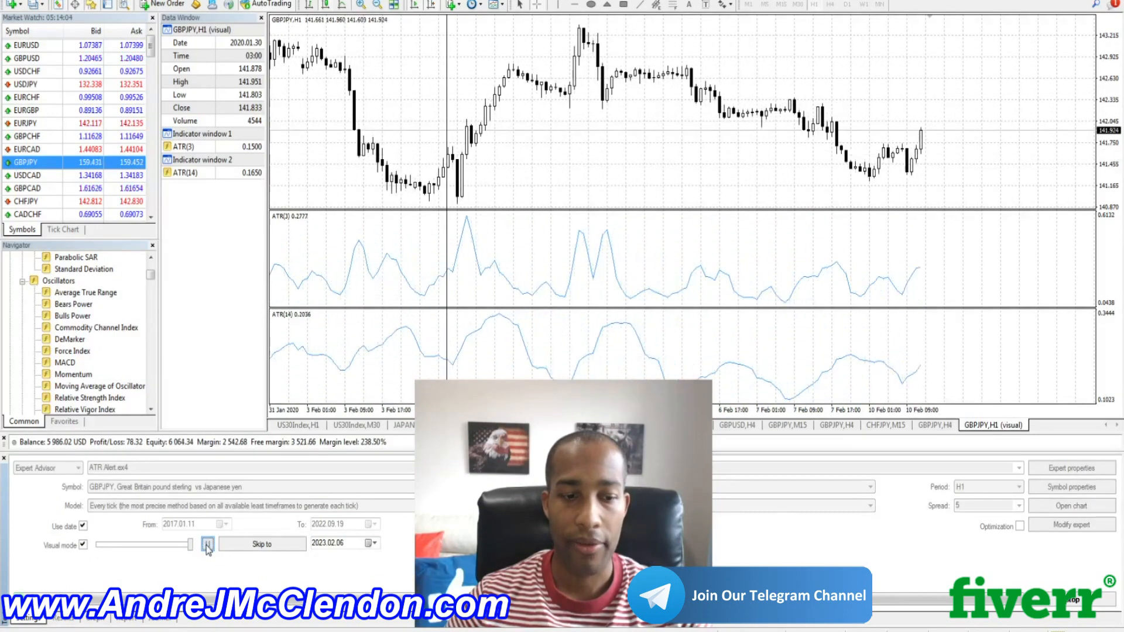
click(207, 545)
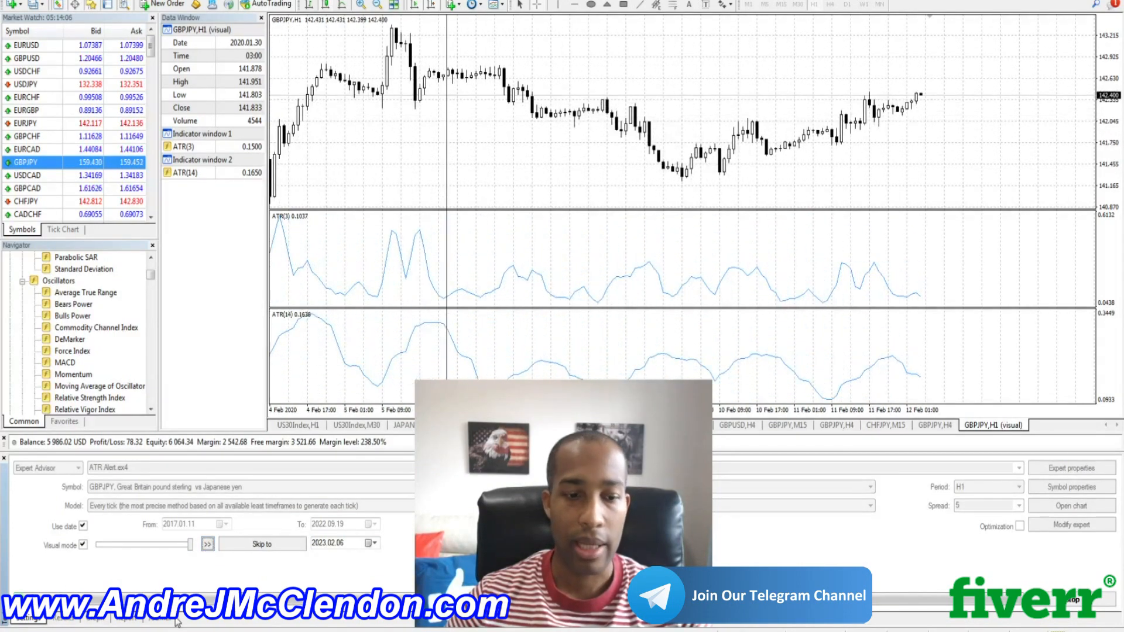